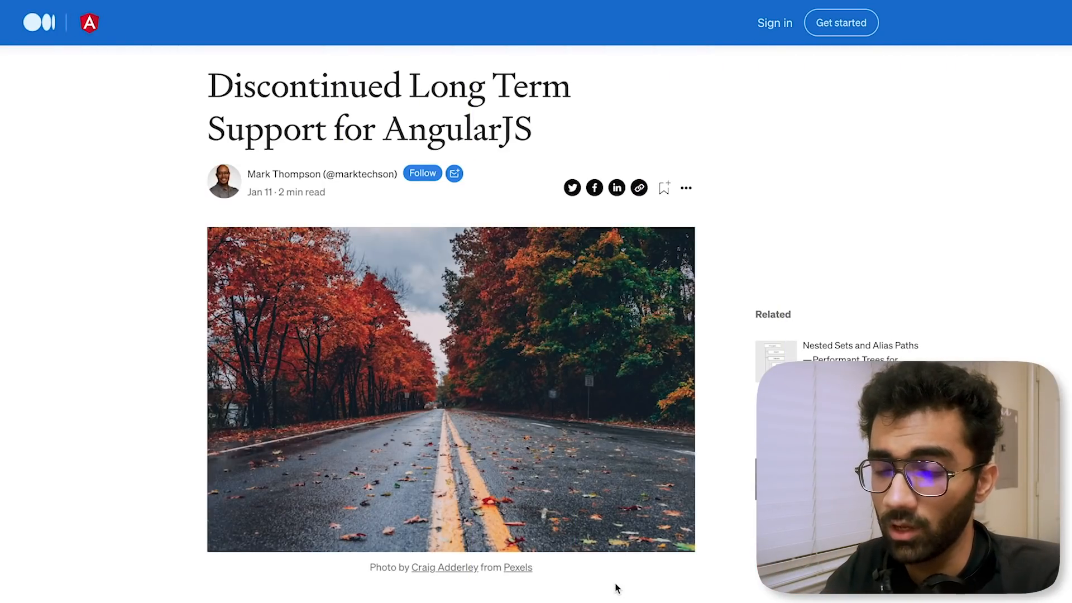
Scroll the AngularJS end-of-support article to its opening paragraphs and the December 31, 2021 LTS end date
{"action": "scroll", "scroll_direction": "down", "scroll_amount": 3}
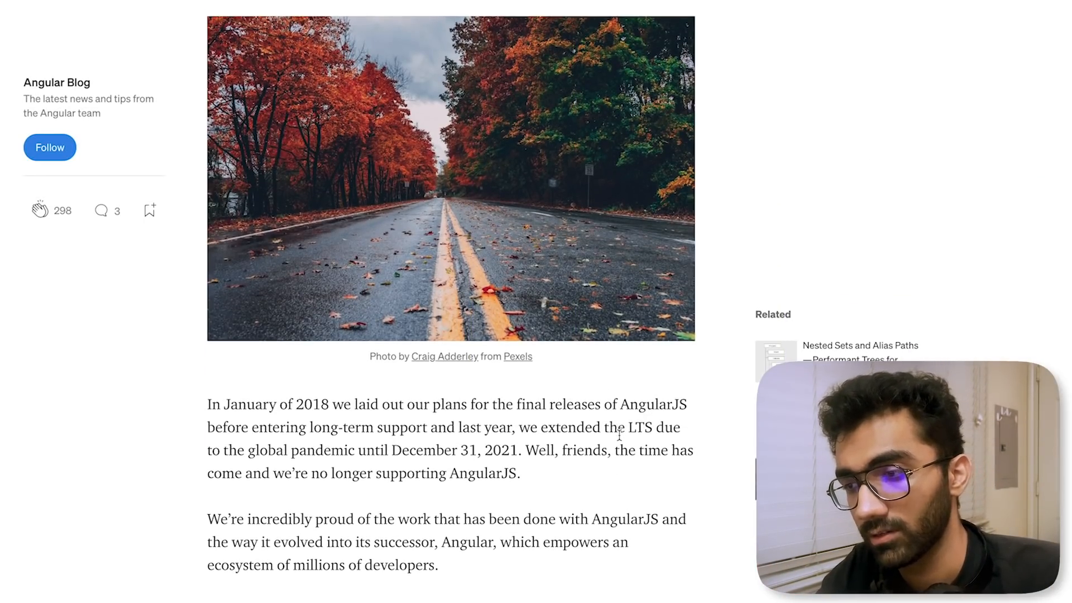
{"action": "scroll", "scroll_direction": "down", "scroll_amount": 3}
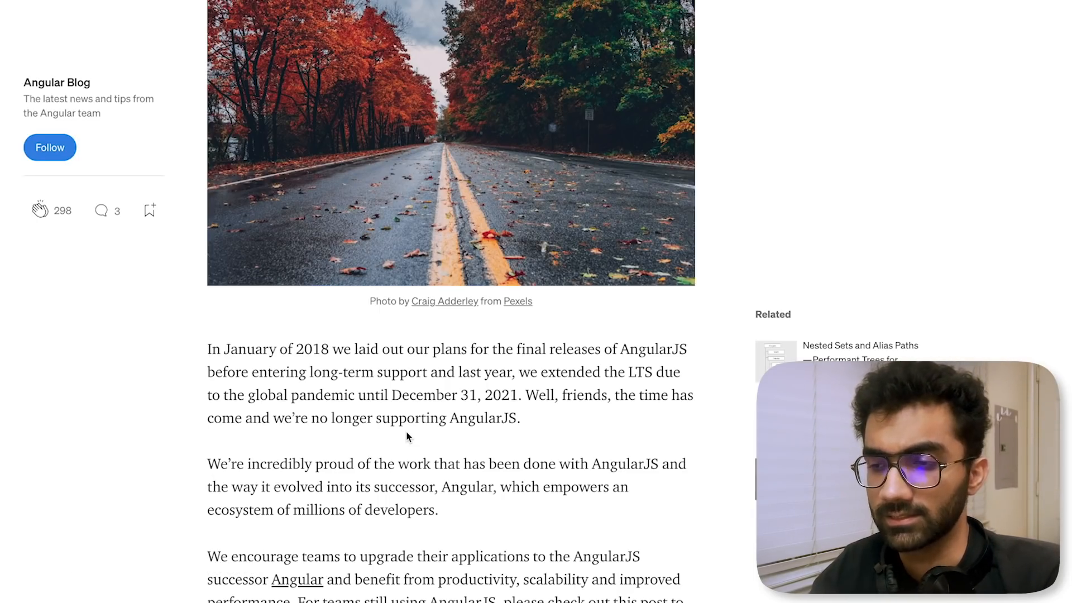
{"action": "scroll", "scroll_direction": "down", "scroll_amount": 3}
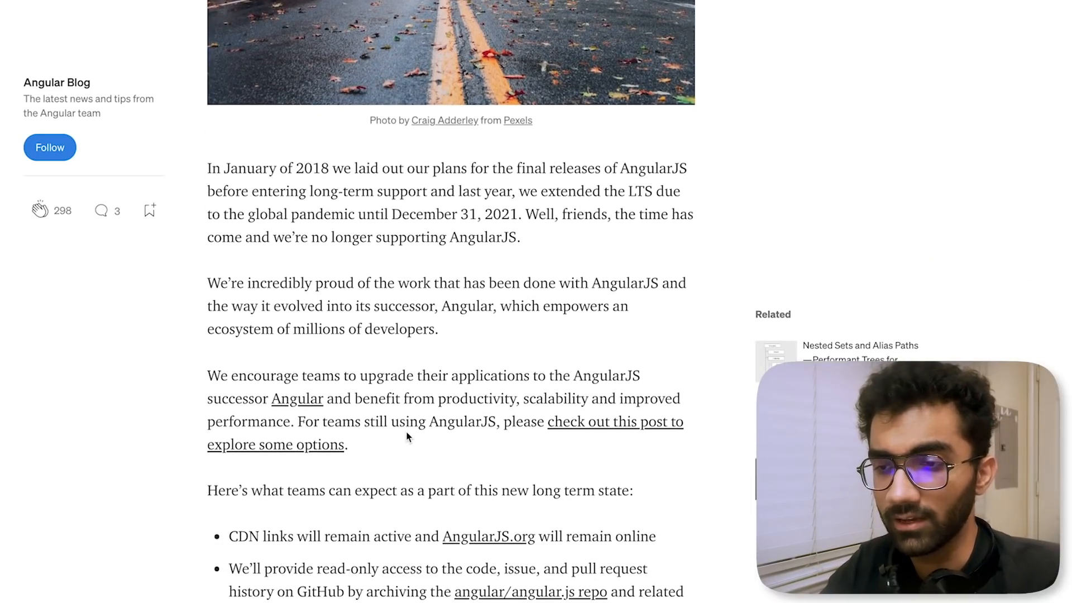
{"action": "mouse_move", "coordinate": [297, 399]}
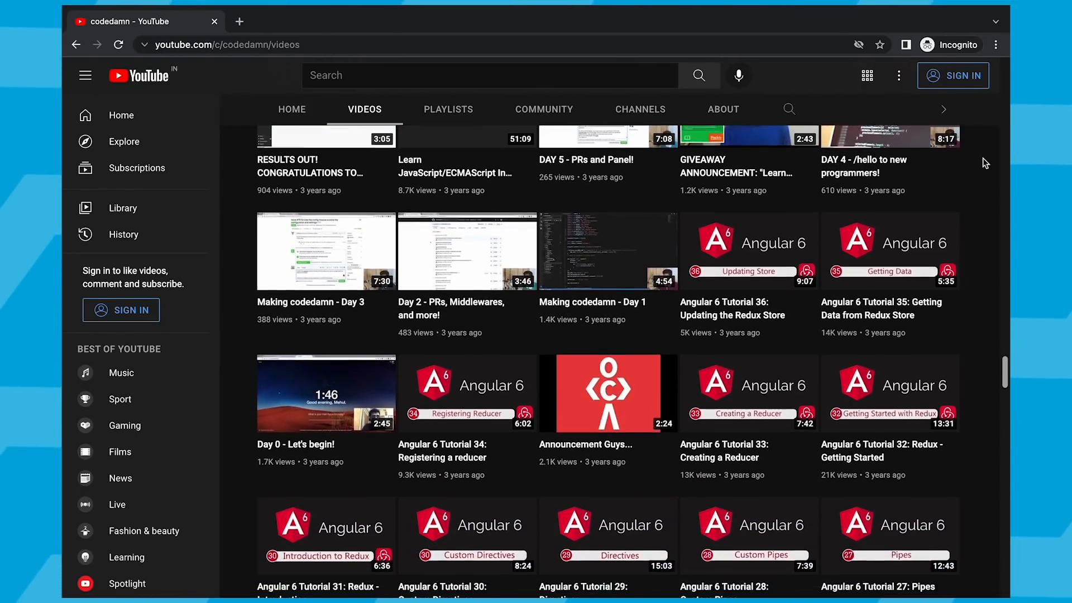
Scroll codedamn's Videos list down to the three-year-old Angular 6 tutorials
{"action": "scroll", "scroll_direction": "down", "scroll_amount": 3}
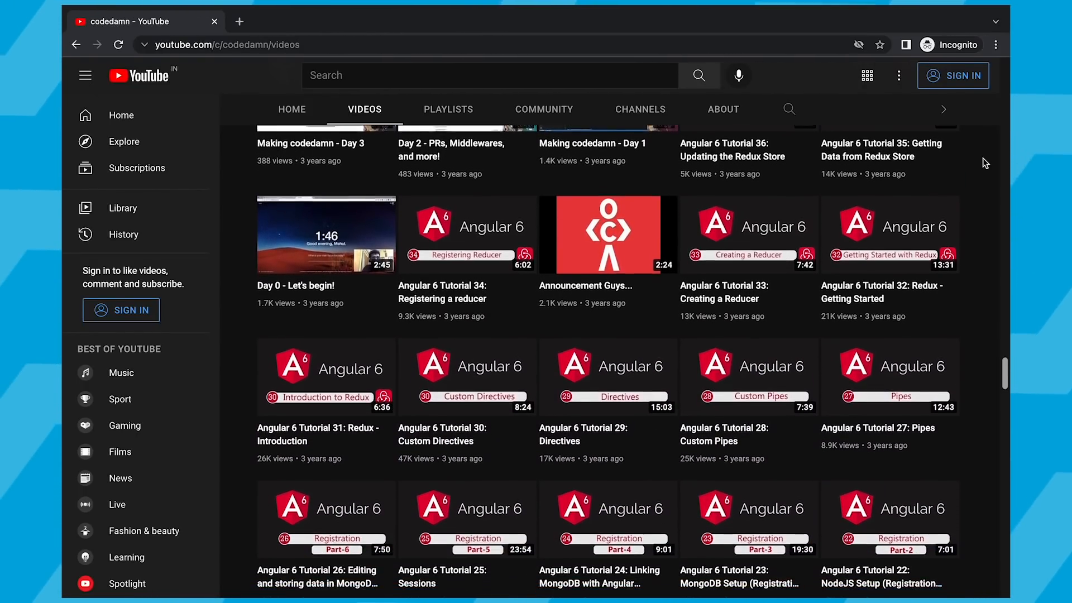
{"action": "scroll", "scroll_direction": "down", "scroll_amount": 3}
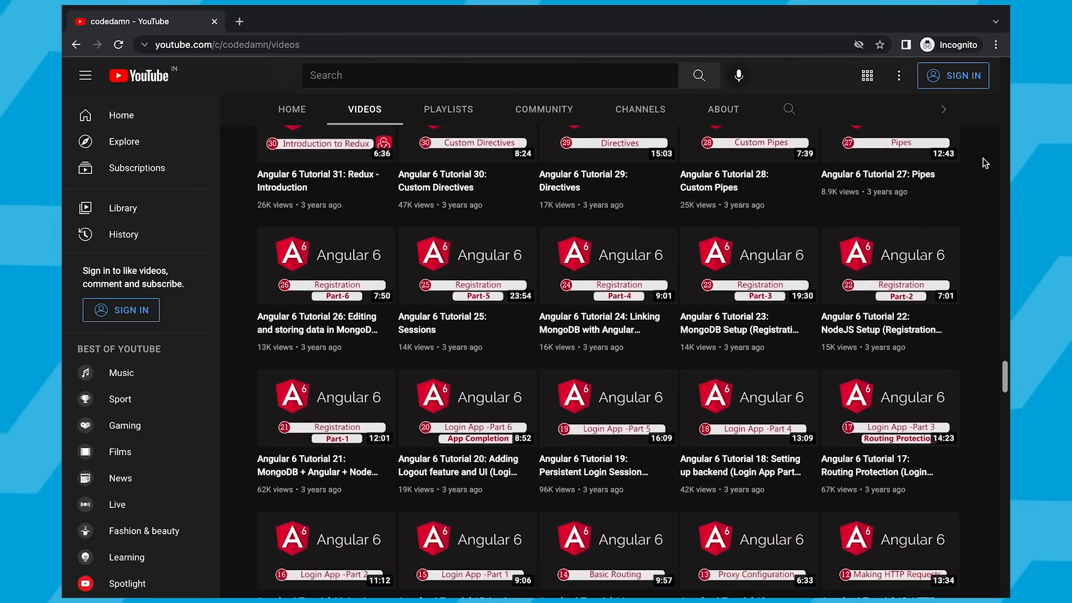
{"action": "scroll", "scroll_direction": "down", "scroll_amount": 3}
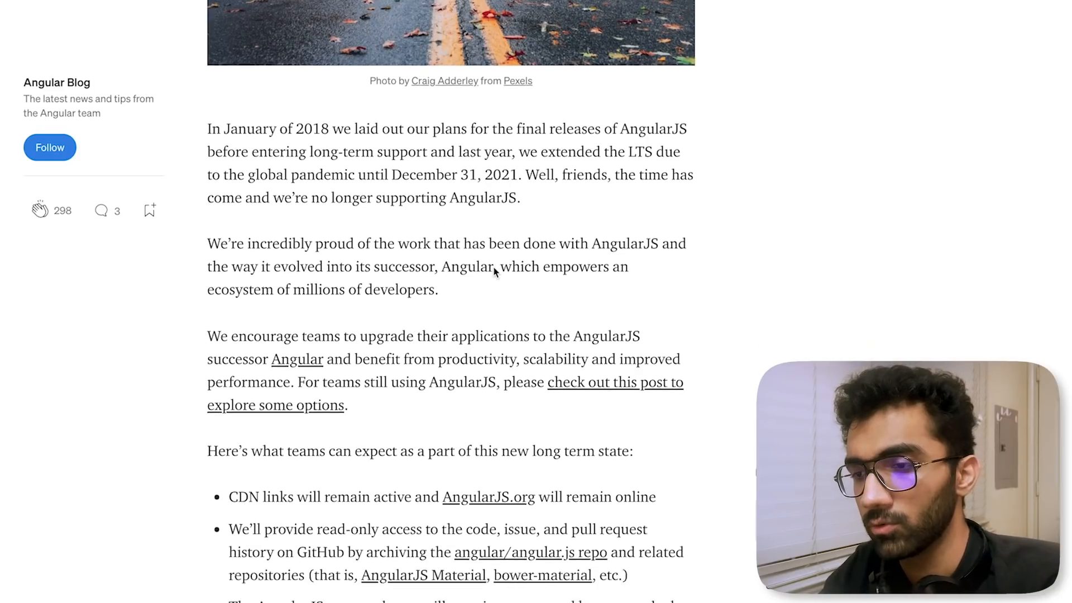
Scroll the article to its upgrade advice and the list of what teams can expect
{"action": "scroll", "scroll_direction": "down", "scroll_amount": 3}
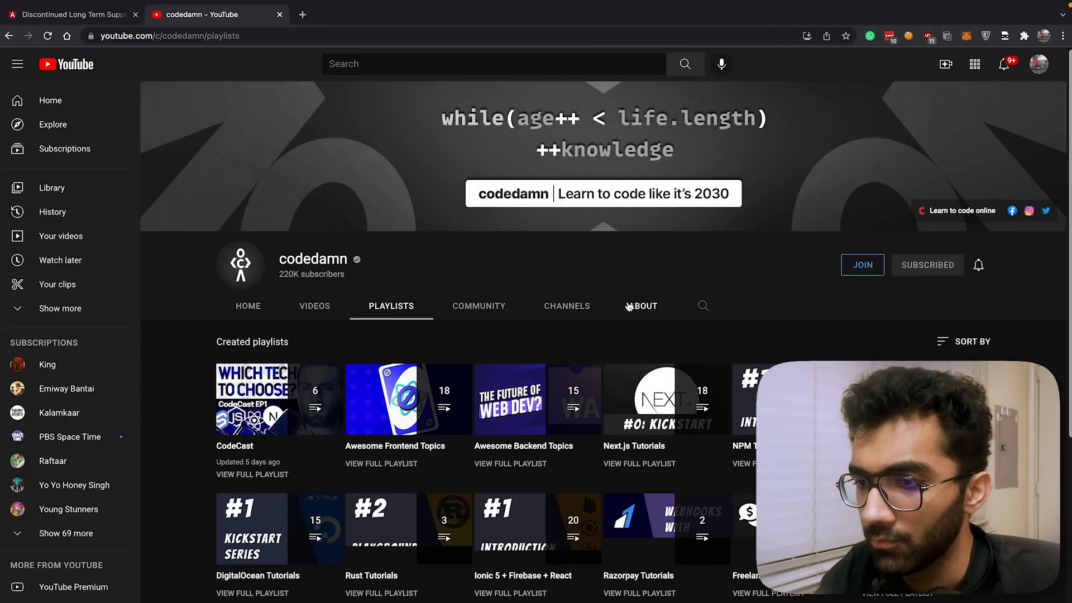
Find the AngularJS Tutorials playlist and start its first video, Welcome To AngularJS!
{"action": "scroll", "scroll_direction": "down", "scroll_amount": 3}
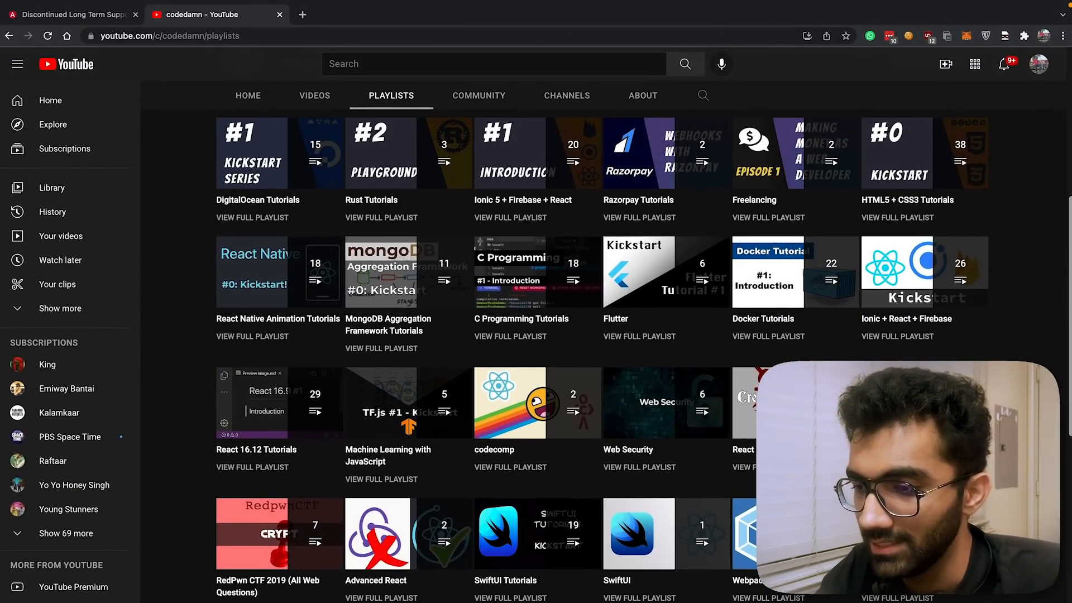
{"action": "scroll", "scroll_direction": "down", "scroll_amount": 3}
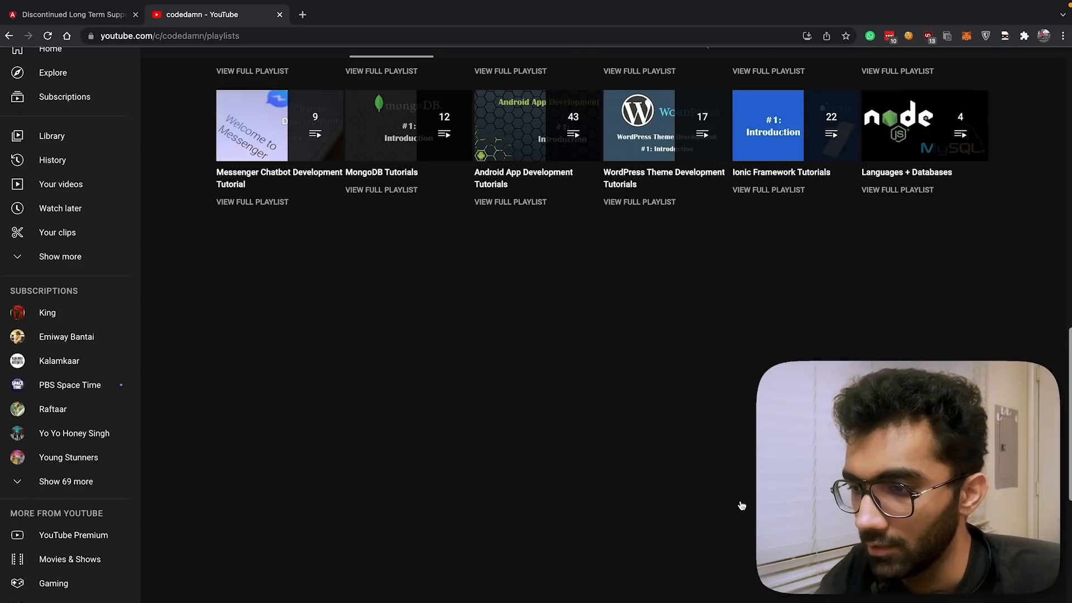
{"action": "scroll", "scroll_direction": "up", "scroll_amount": 3}
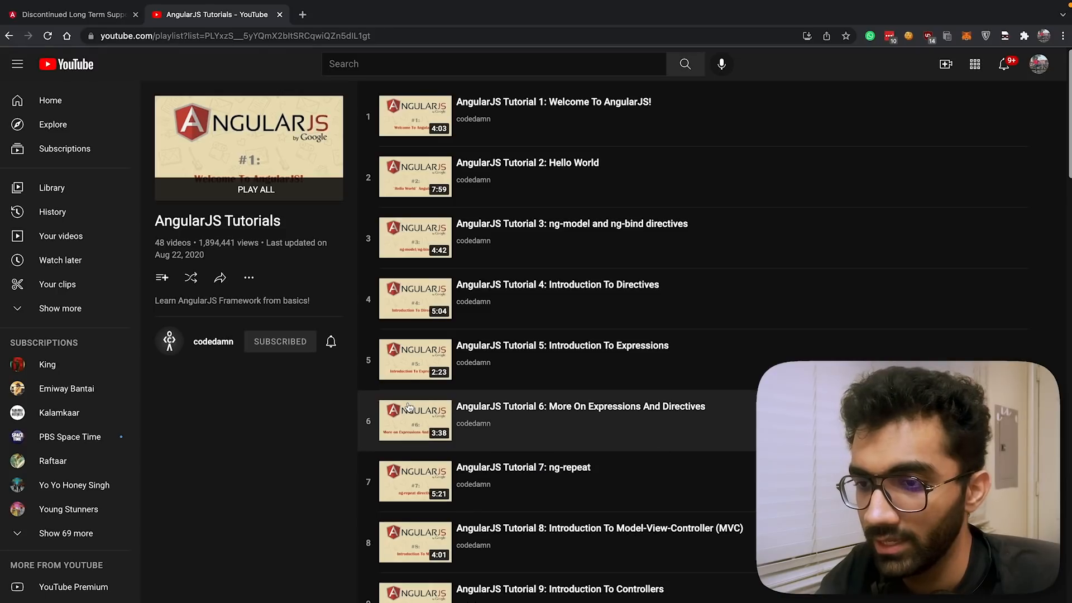
{"action": "mouse_move", "coordinate": [264, 478]}
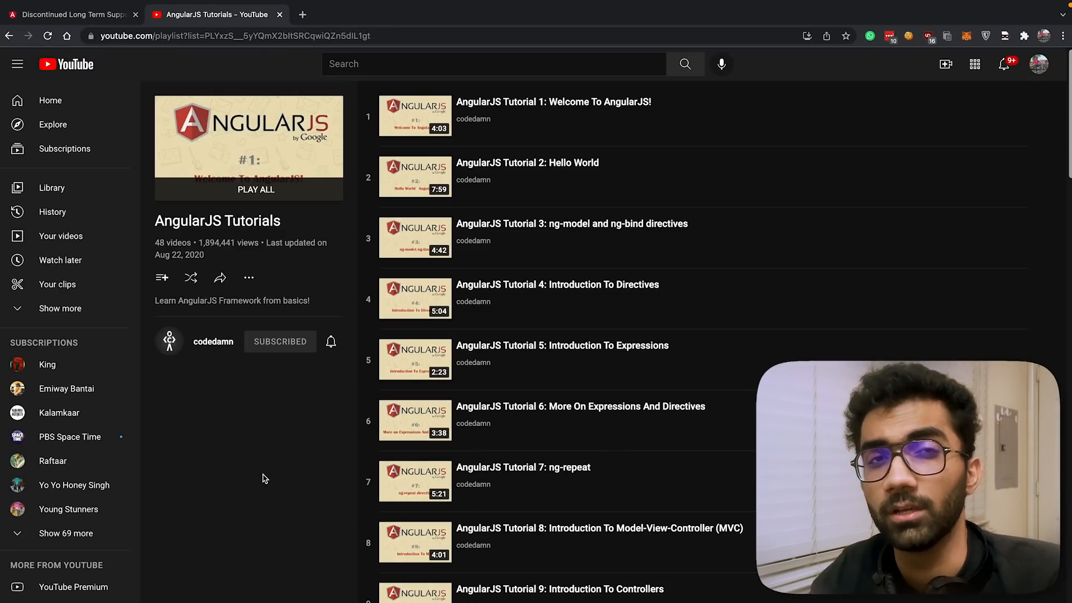
{"action": "mouse_move", "coordinate": [399, 299]}
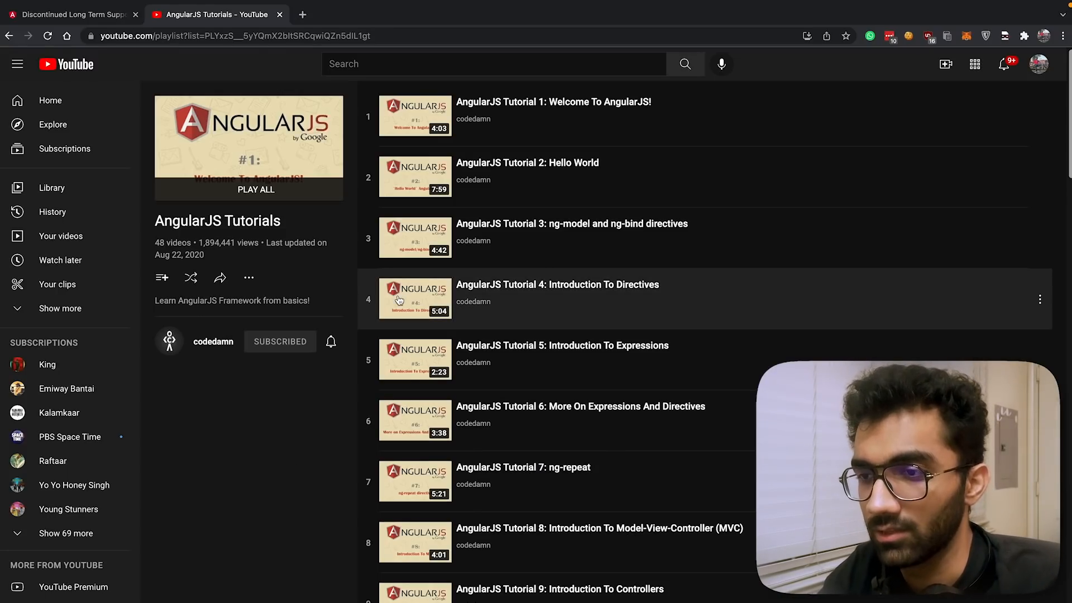
{"action": "left_click", "coordinate": [553, 101]}
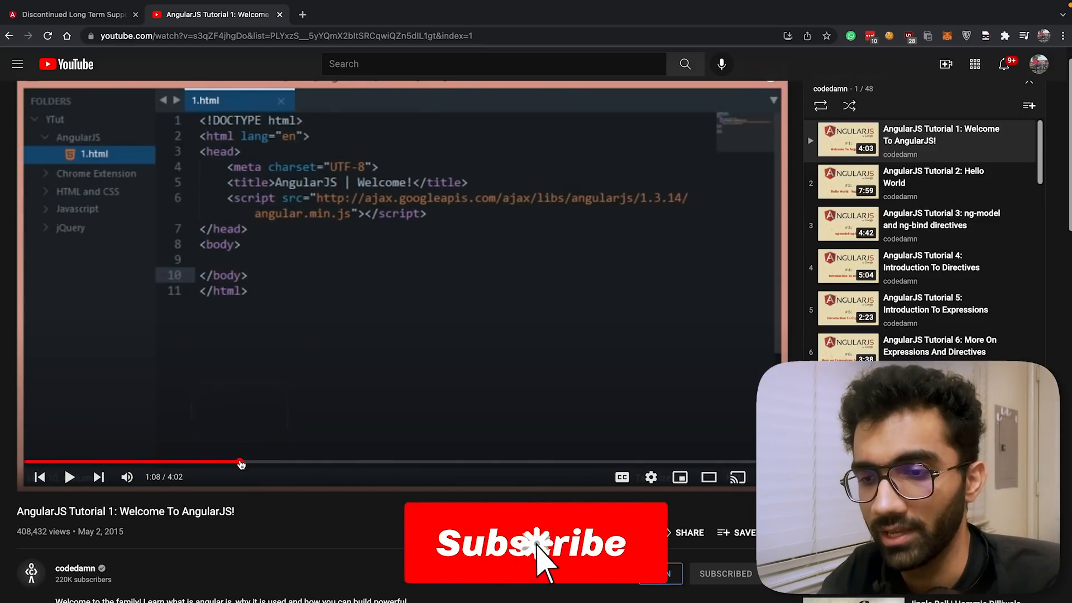
Scrub through Tutorial 1 and move on through the playlist sidebar toward Tutorial 19
{"action": "left_click", "coordinate": [535, 543]}
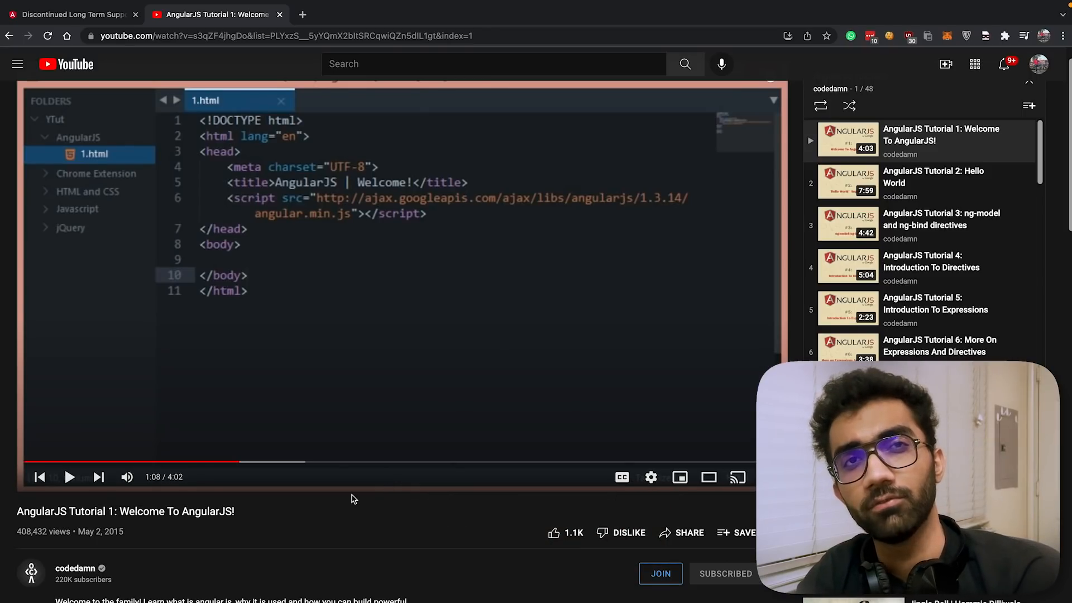
{"action": "scroll", "scroll_direction": "down", "scroll_amount": 3}
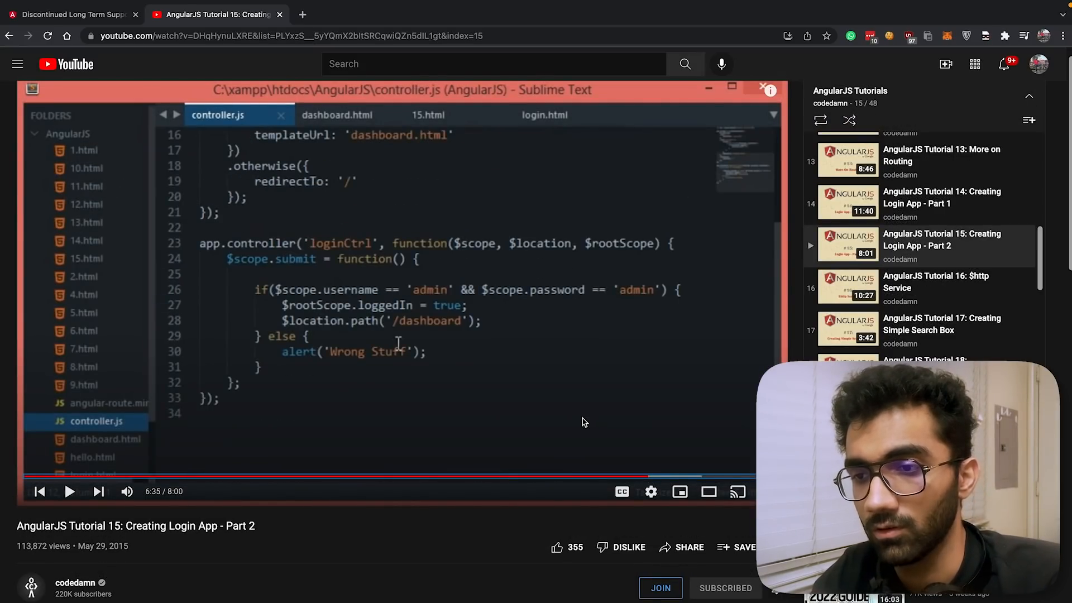
{"action": "double_click", "coordinate": [646, 301]}
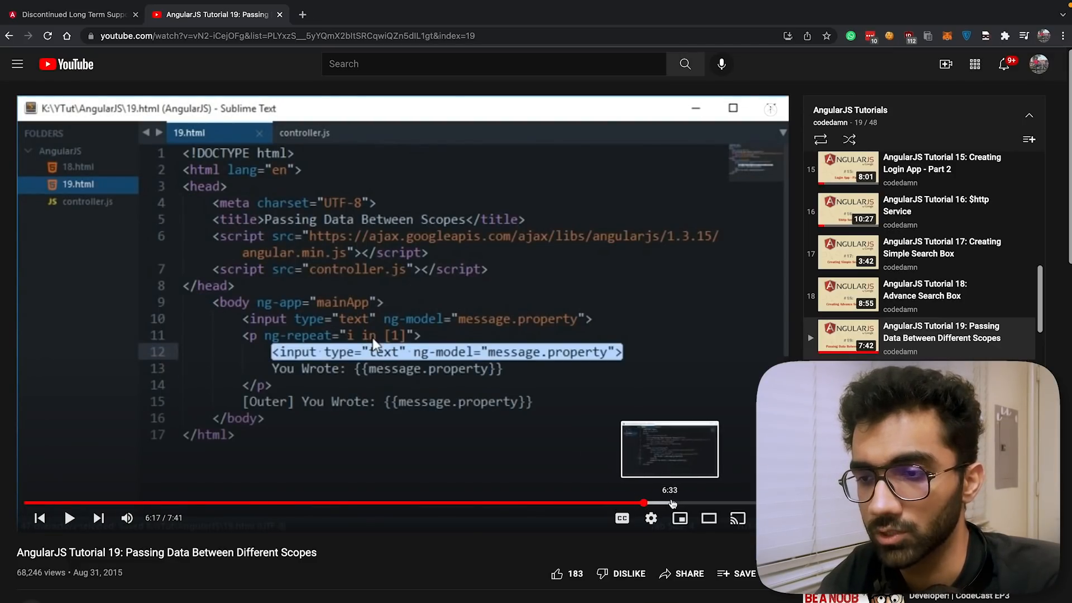
Jump ahead in Tutorial 19, then scroll the playlist panel further down
{"action": "left_click", "coordinate": [698, 502]}
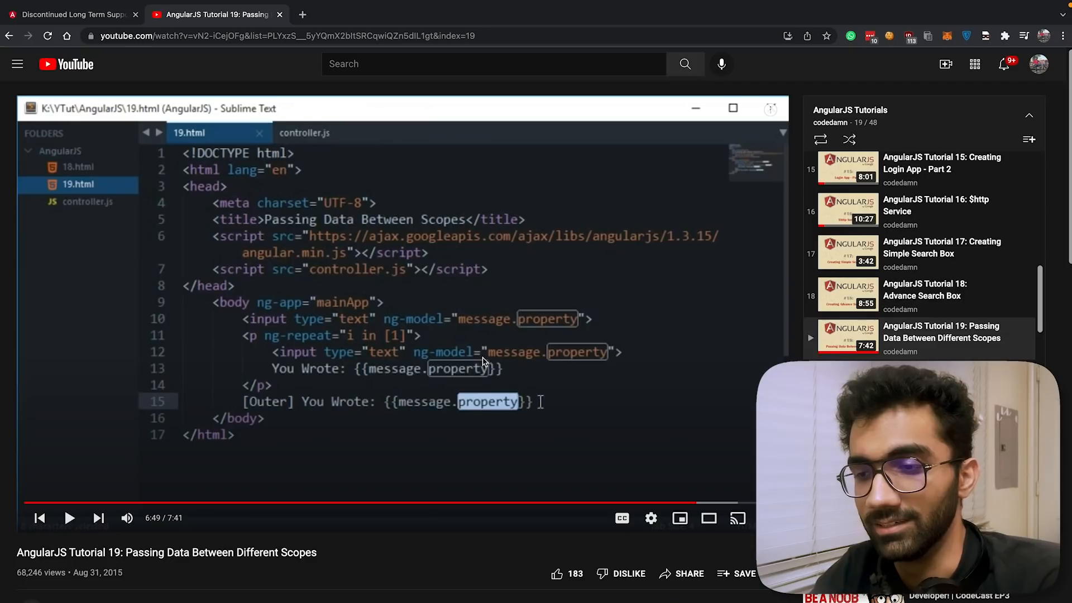
{"action": "mouse_move", "coordinate": [458, 375]}
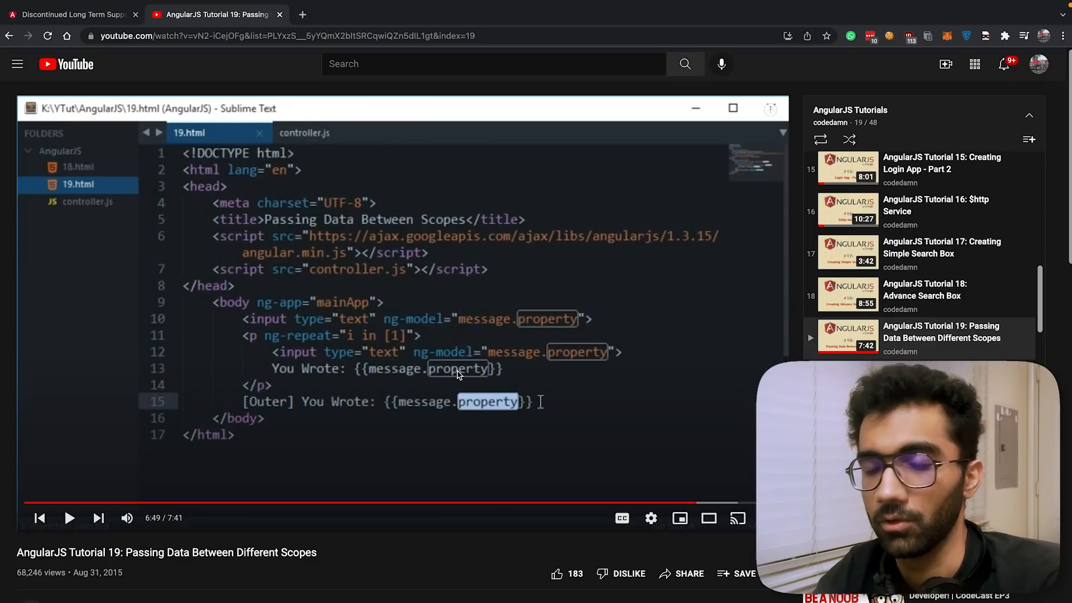
{"action": "mouse_move", "coordinate": [646, 404]}
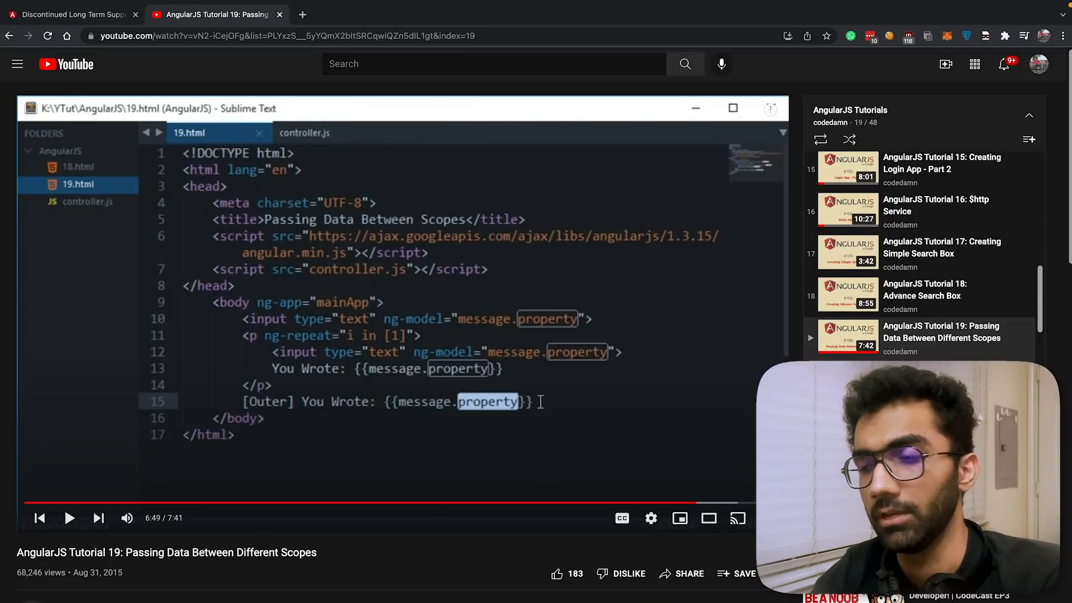
{"action": "scroll", "scroll_direction": "down", "scroll_amount": 3}
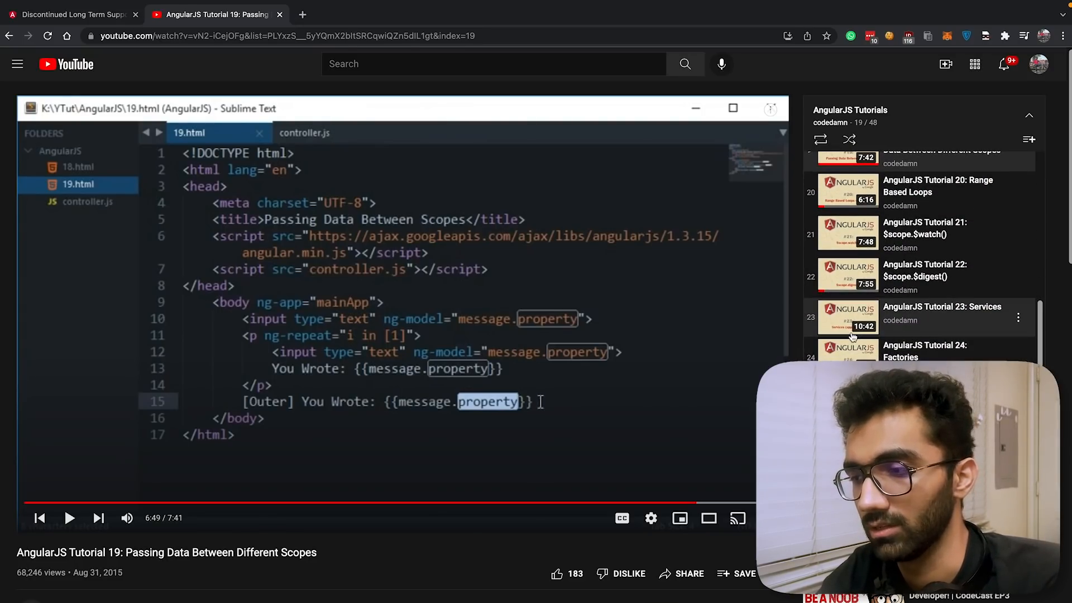
{"action": "scroll", "scroll_direction": "down", "scroll_amount": 3}
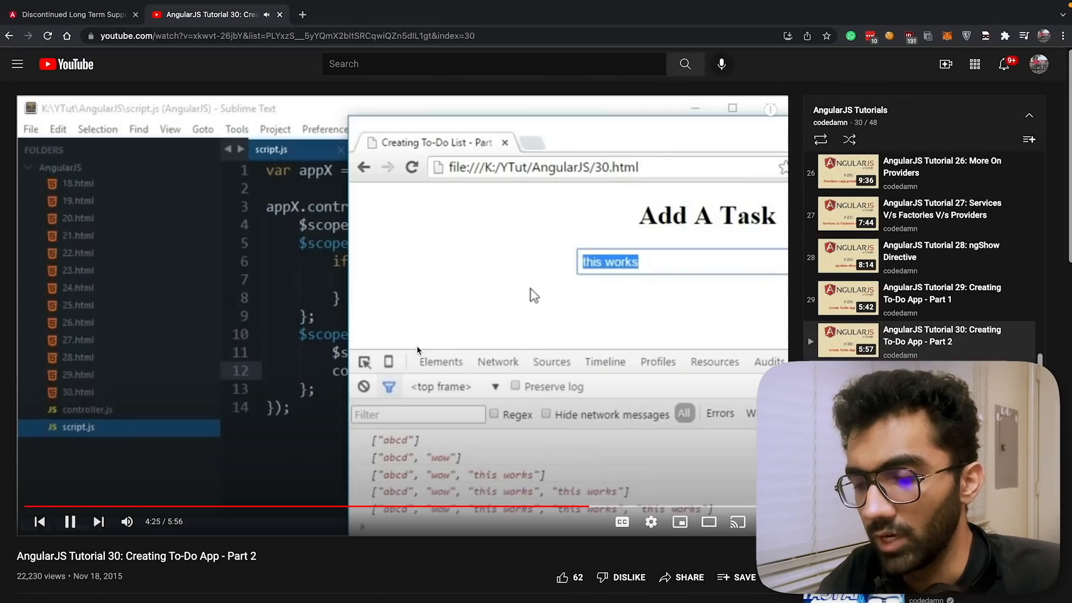
{"action": "mouse_move", "coordinate": [575, 512]}
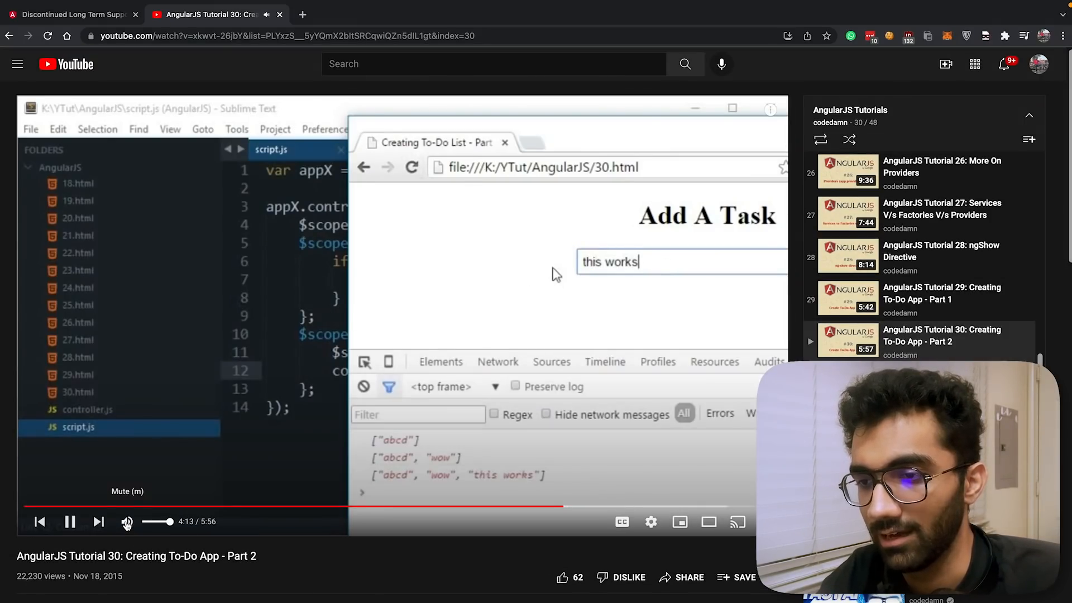
Mute the player while Tutorial 30 plays and type 'this is now'
{"action": "left_click", "coordinate": [498, 505]}
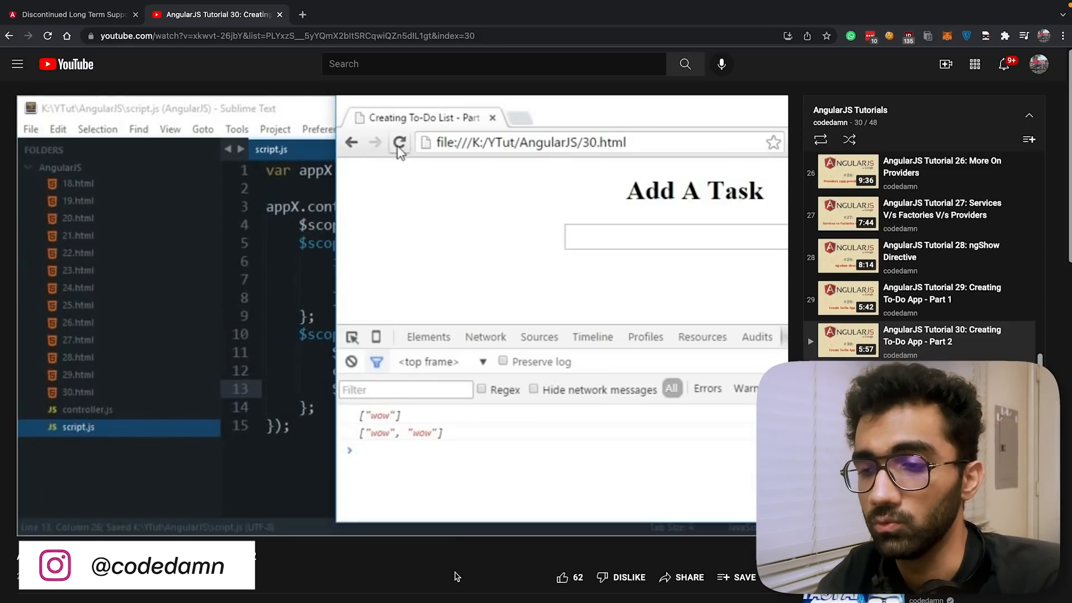
{"action": "left_click", "coordinate": [399, 142]}
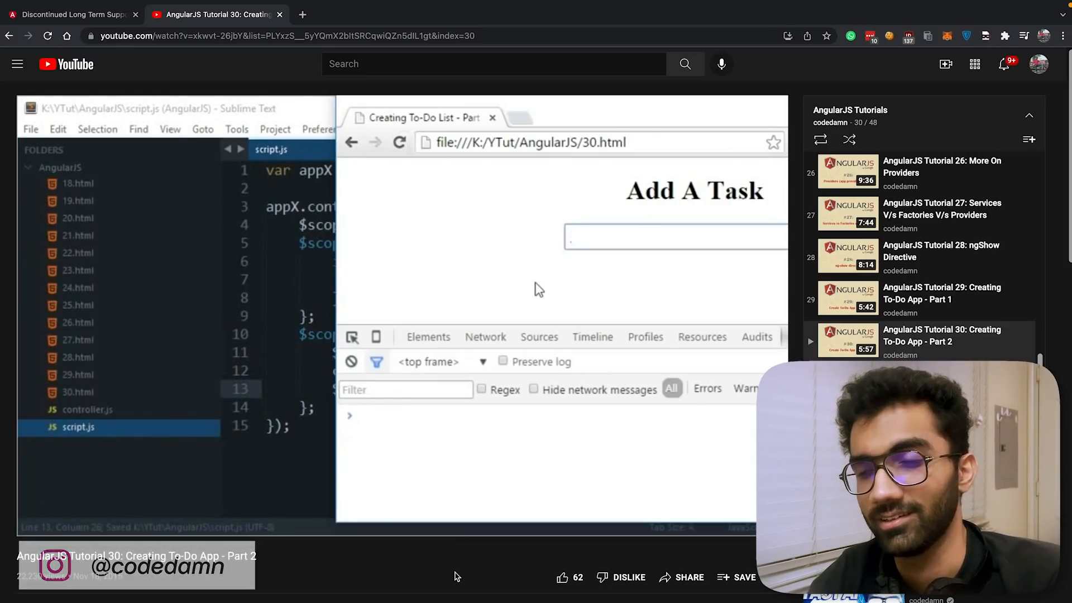
{"action": "type", "text": "this is now"}
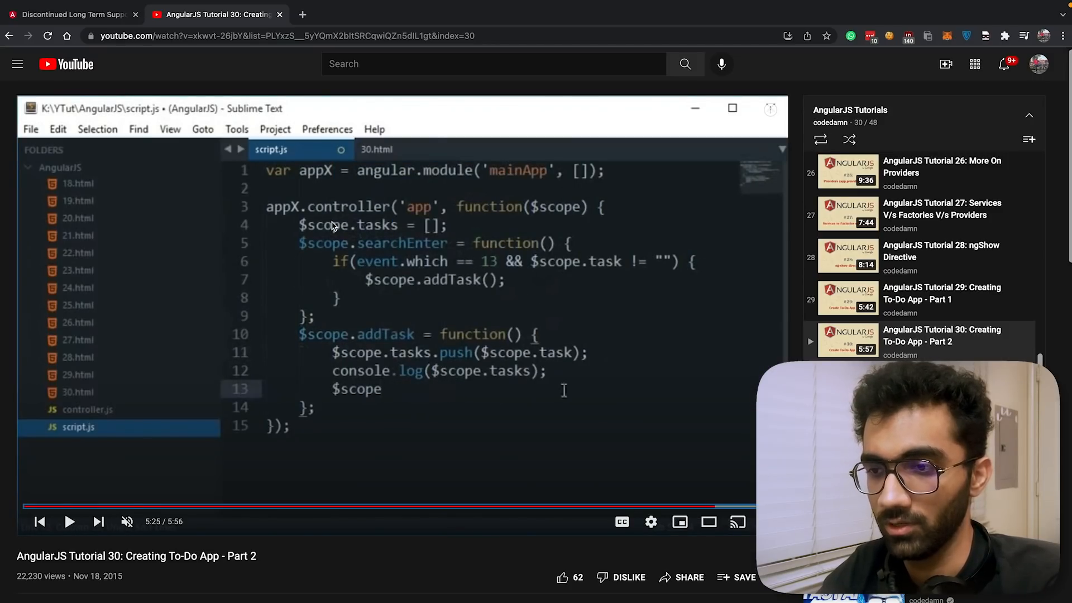
{"action": "mouse_move", "coordinate": [283, 244]}
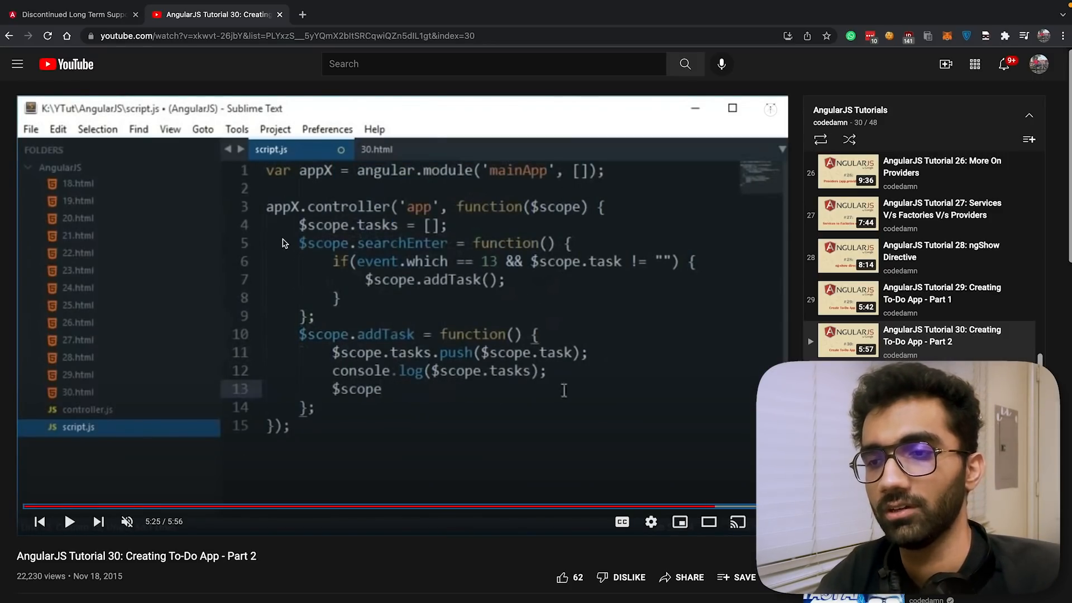
{"action": "mouse_move", "coordinate": [342, 423]}
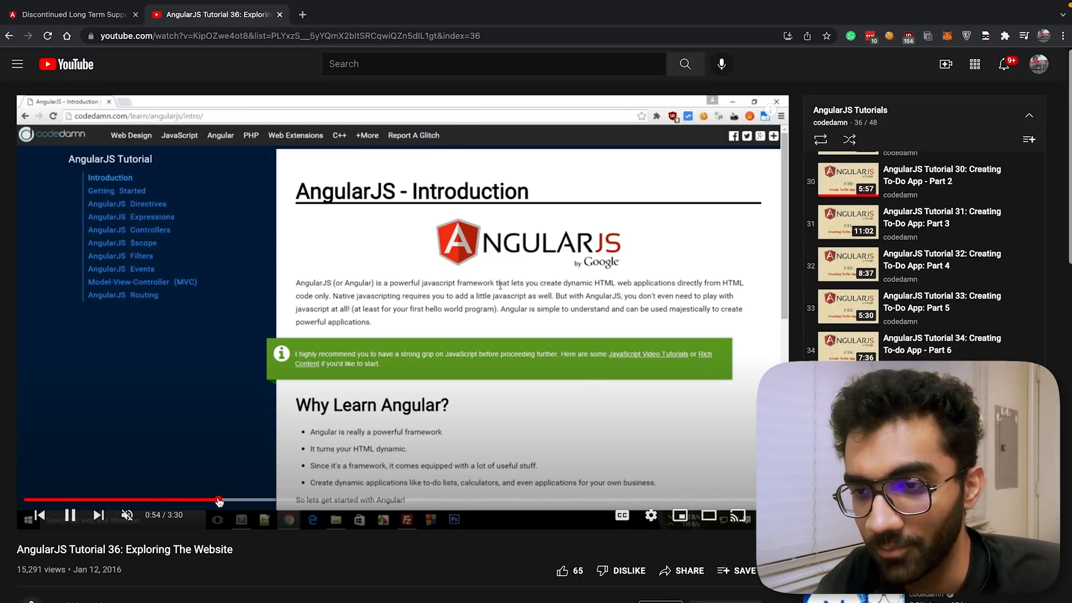
Skip through Tutorial 36 to its Directives and Controllers sections, pausing along the way
{"action": "left_click", "coordinate": [259, 500]}
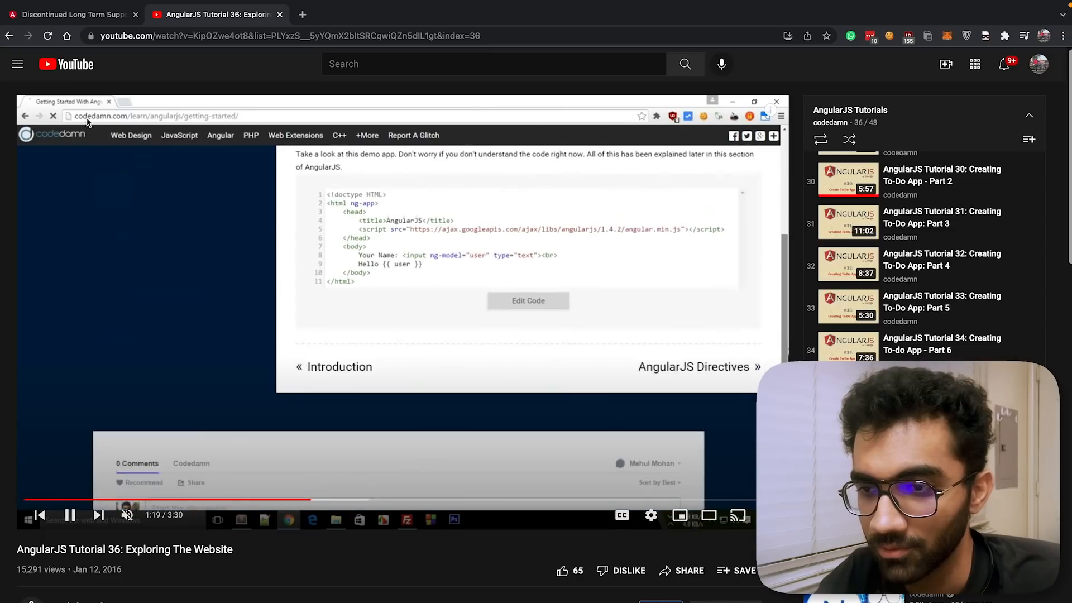
{"action": "left_click", "coordinate": [694, 366]}
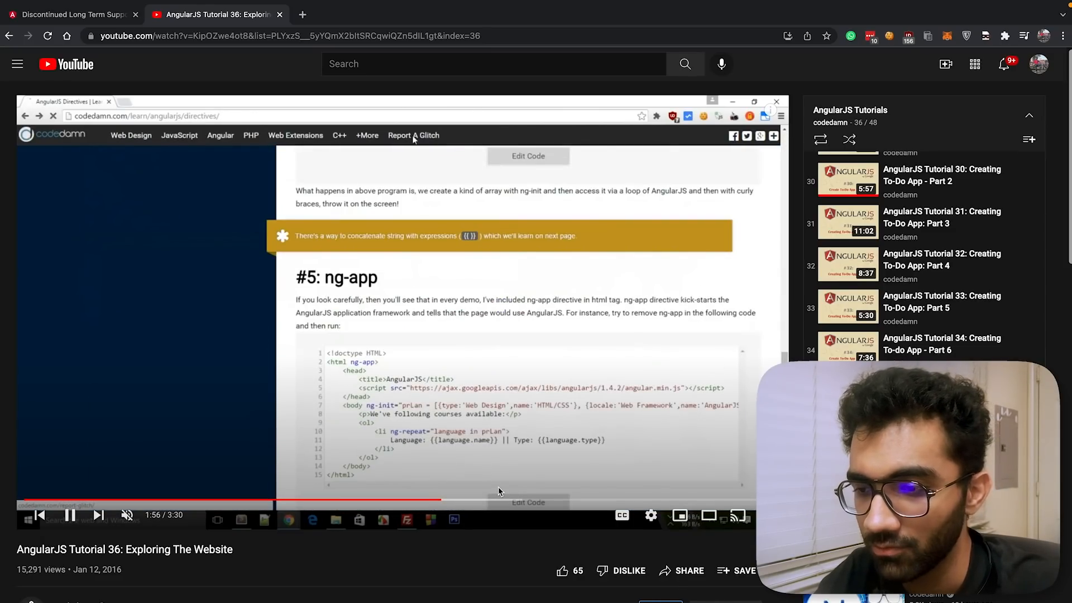
{"action": "left_click", "coordinate": [398, 502]}
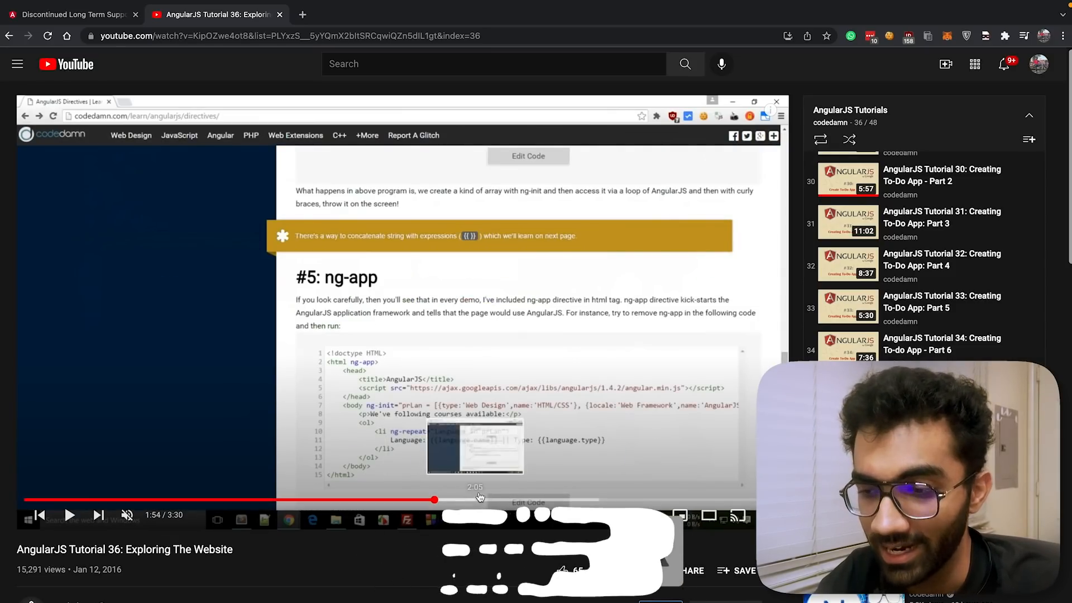
{"action": "left_click", "coordinate": [521, 499]}
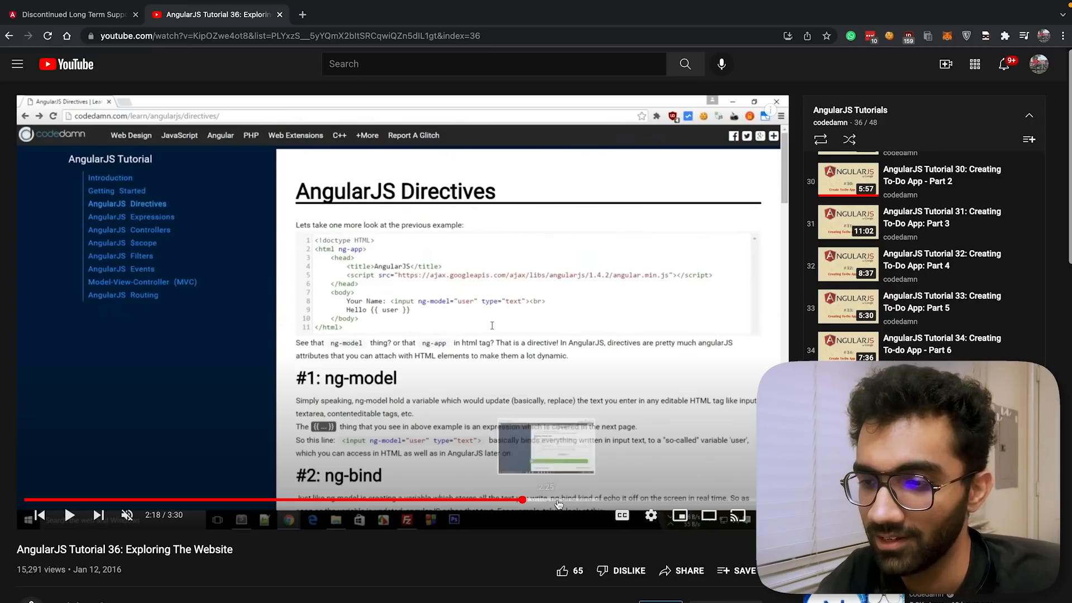
{"action": "left_click", "coordinate": [129, 229]}
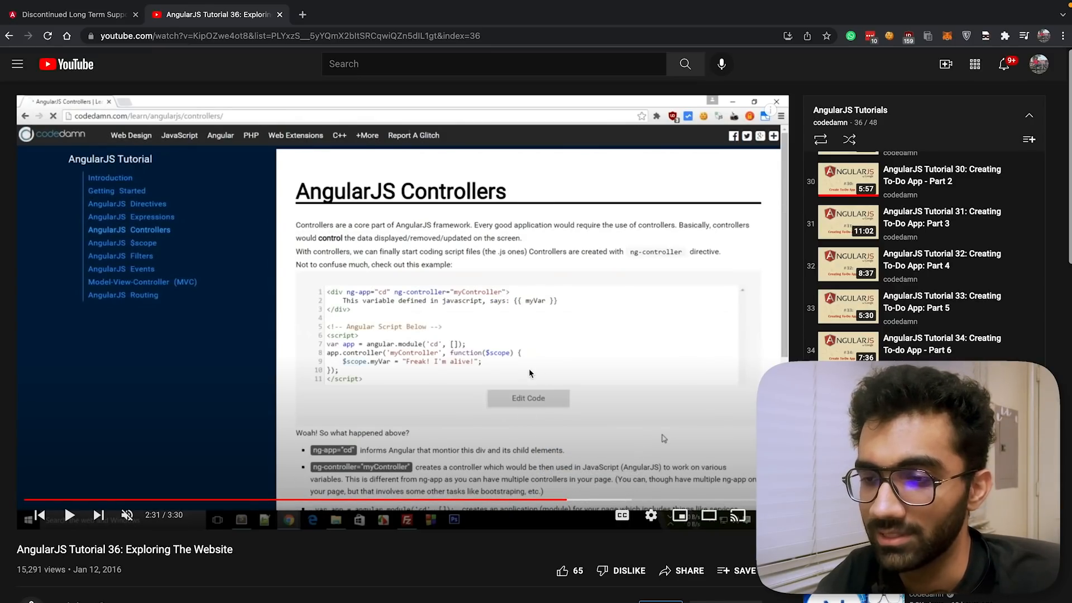
{"action": "mouse_move", "coordinate": [485, 381]}
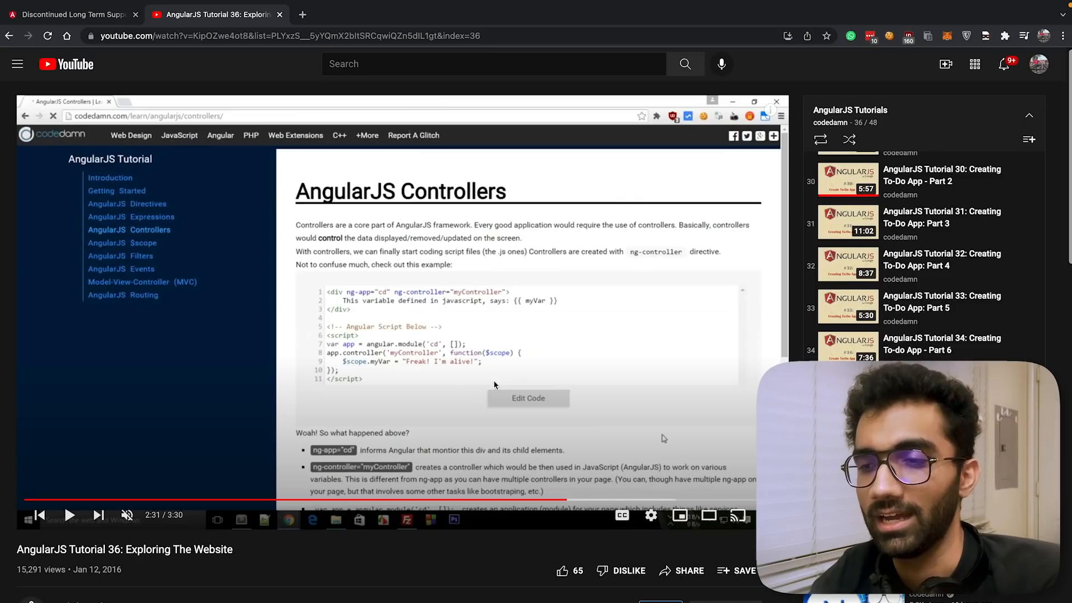
{"action": "mouse_move", "coordinate": [491, 289]}
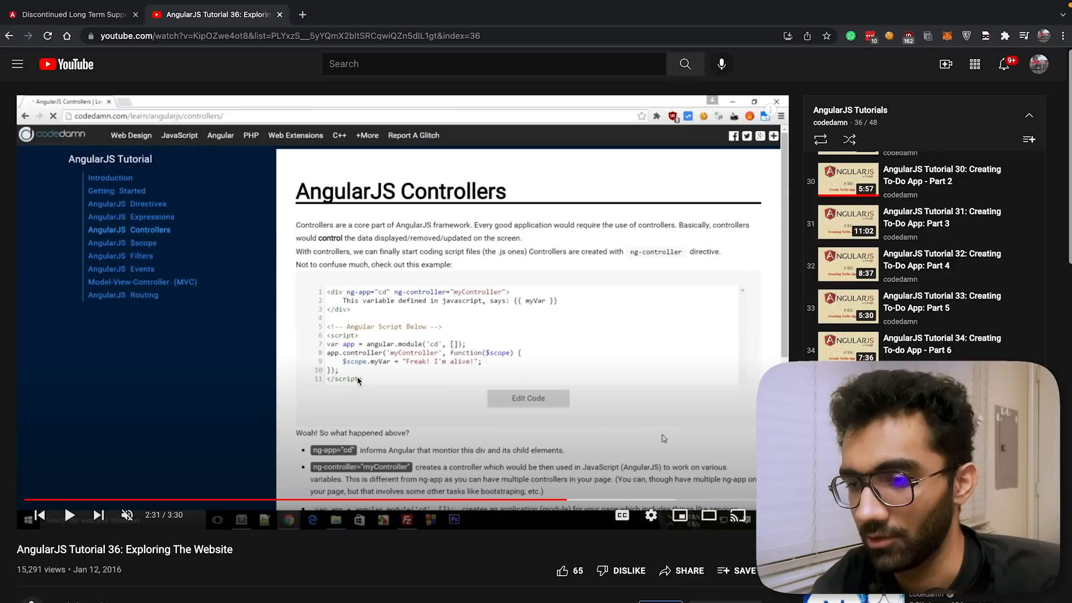
{"action": "mouse_move", "coordinate": [564, 521]}
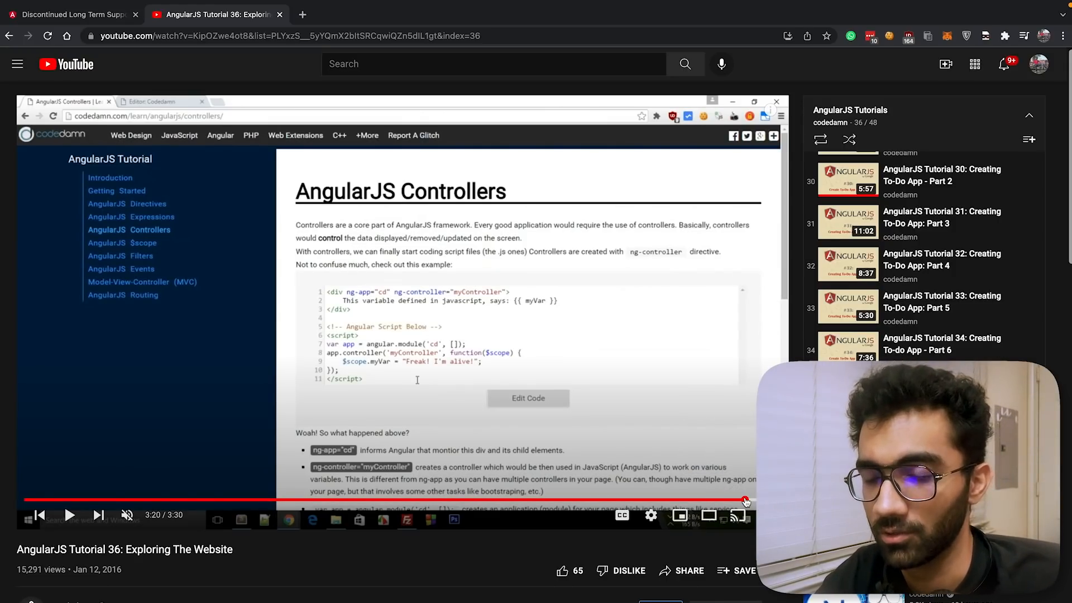
{"action": "mouse_move", "coordinate": [679, 515]}
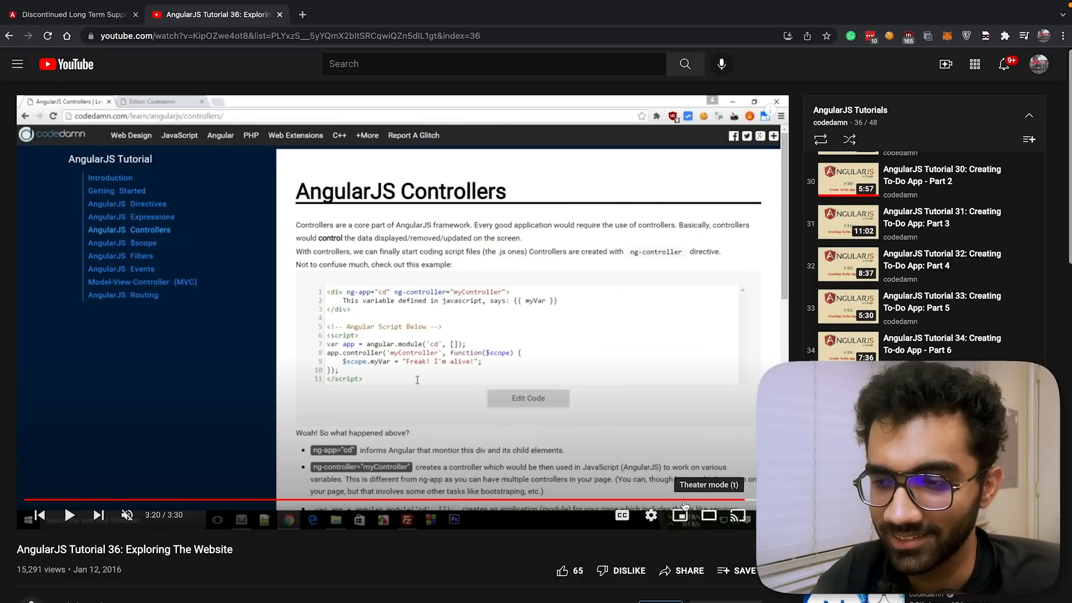
Jump to later points of Tutorial 36 before returning to the Angular Blog article
{"action": "left_click", "coordinate": [547, 500]}
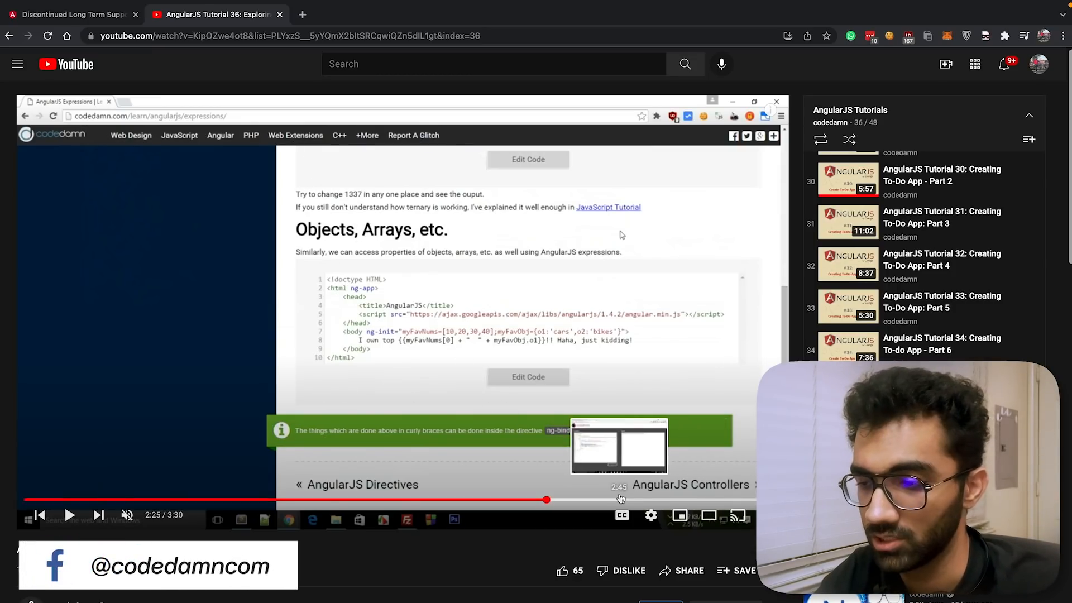
{"action": "left_click", "coordinate": [670, 500]}
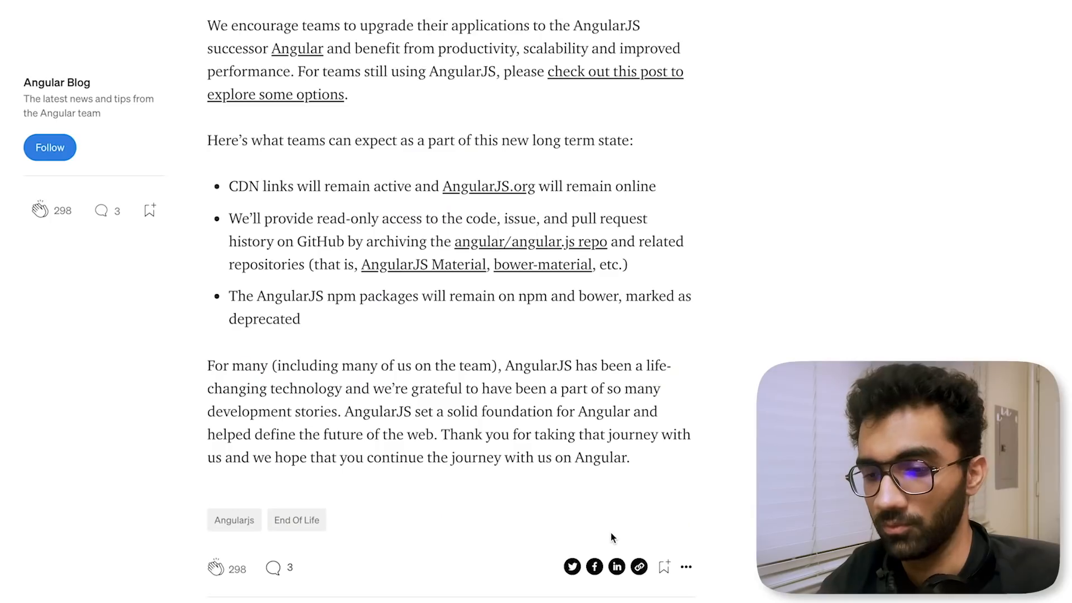
{"action": "mouse_move", "coordinate": [706, 470]}
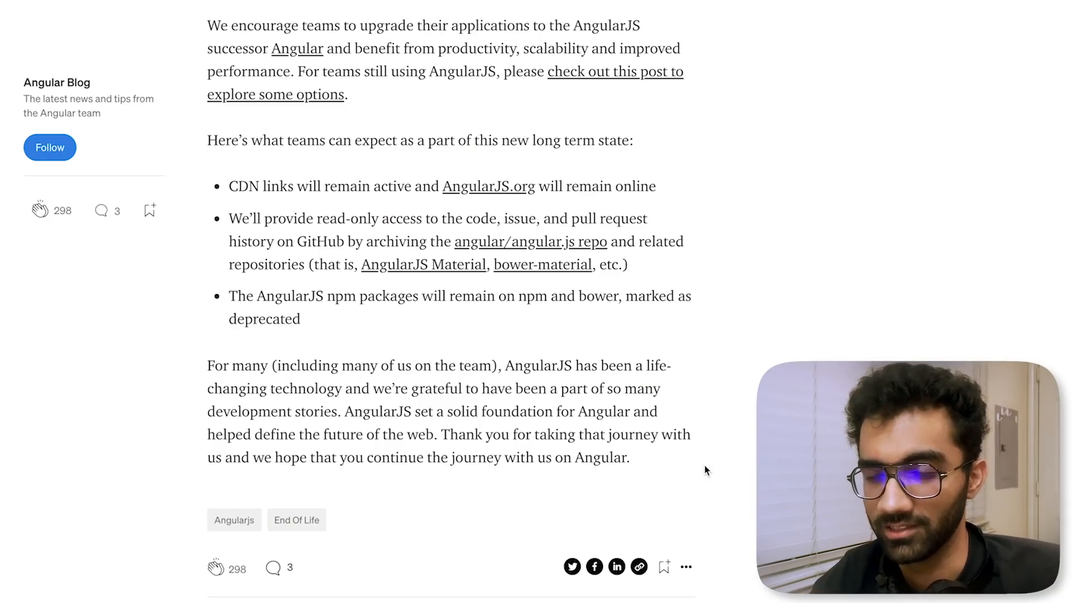
Scroll the article back up to its title and cover photo
{"action": "scroll", "scroll_direction": "up", "scroll_amount": 3}
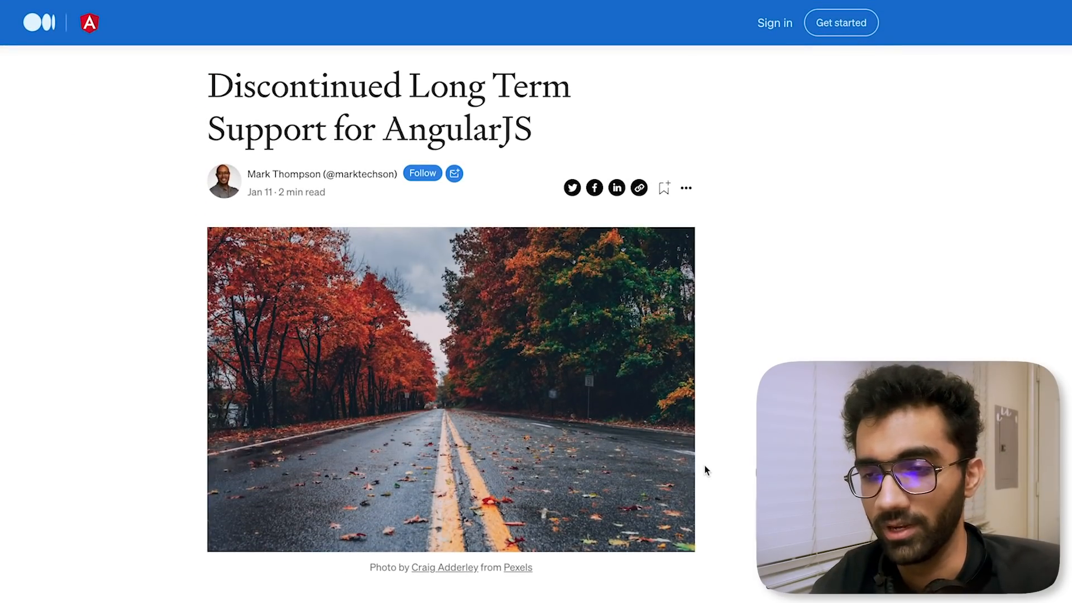